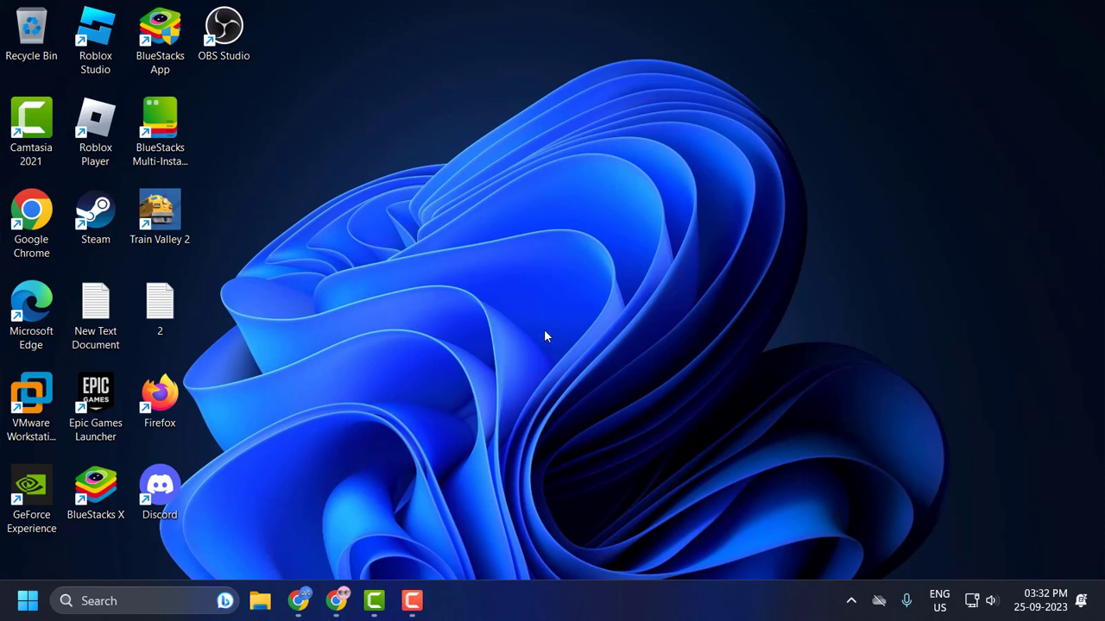
mouse_move(553, 314)
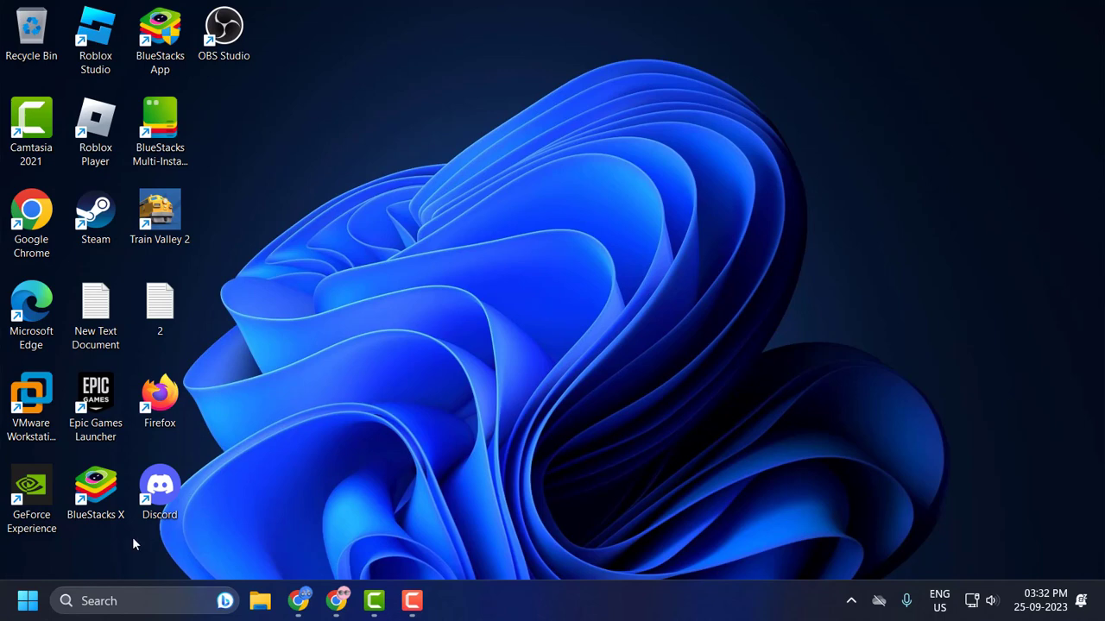
Step: Show the Start menu's power options with Sleep, Shut down and Restart
click(28, 600)
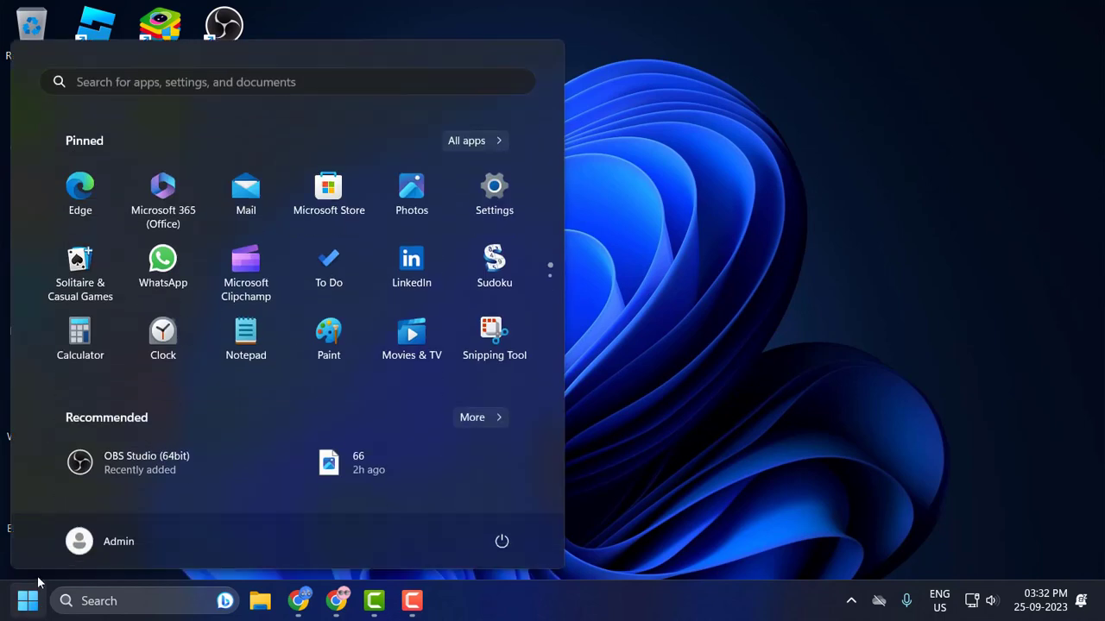
click(500, 542)
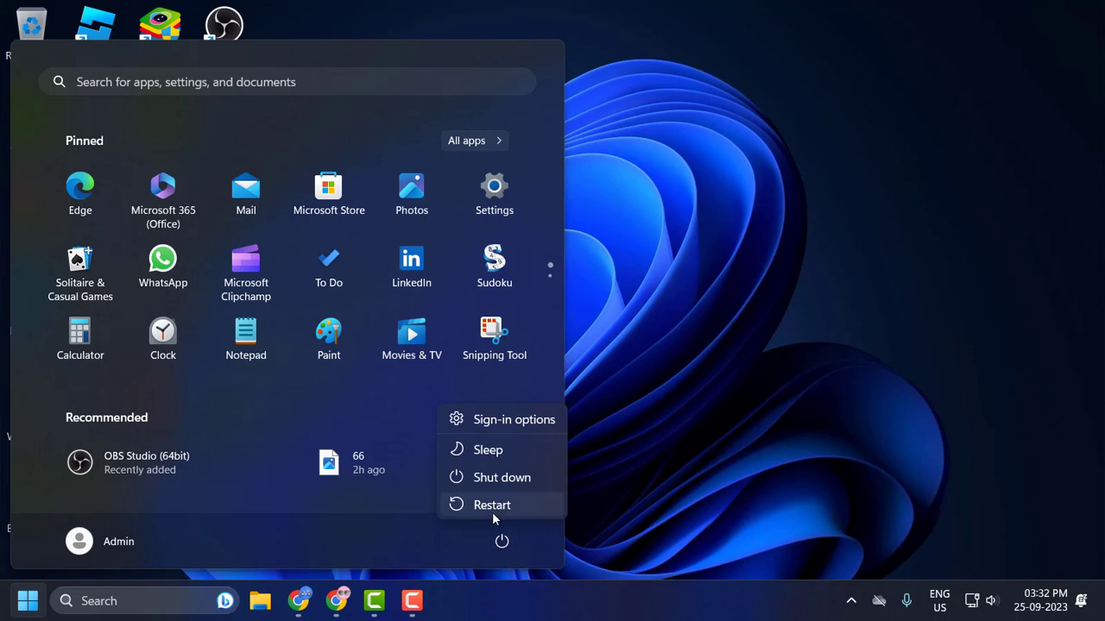
mouse_move(492, 504)
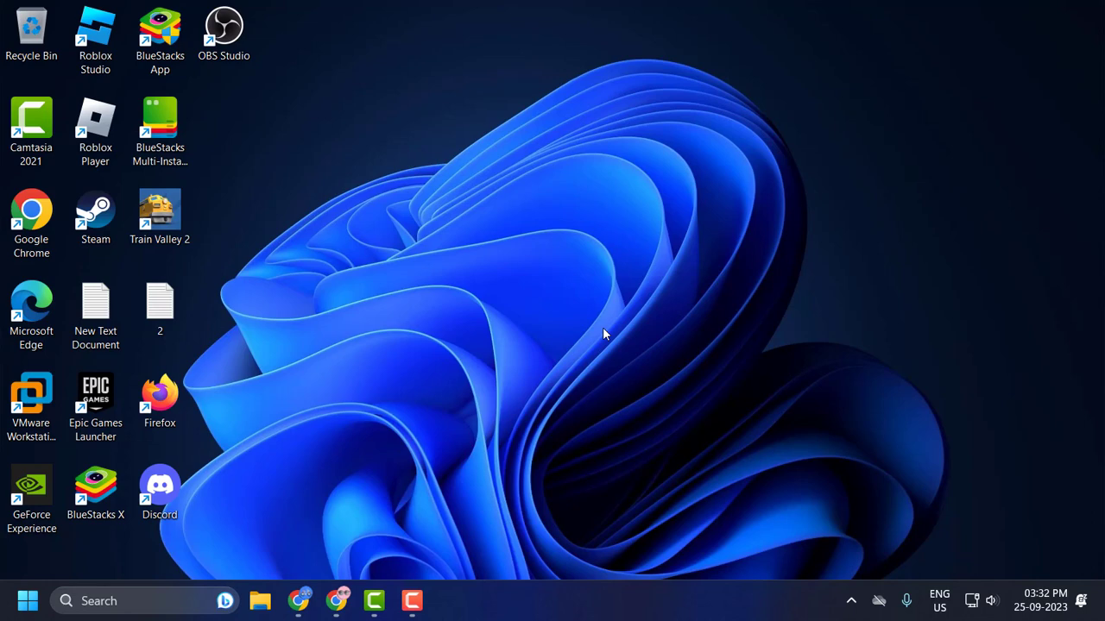
mouse_move(509, 404)
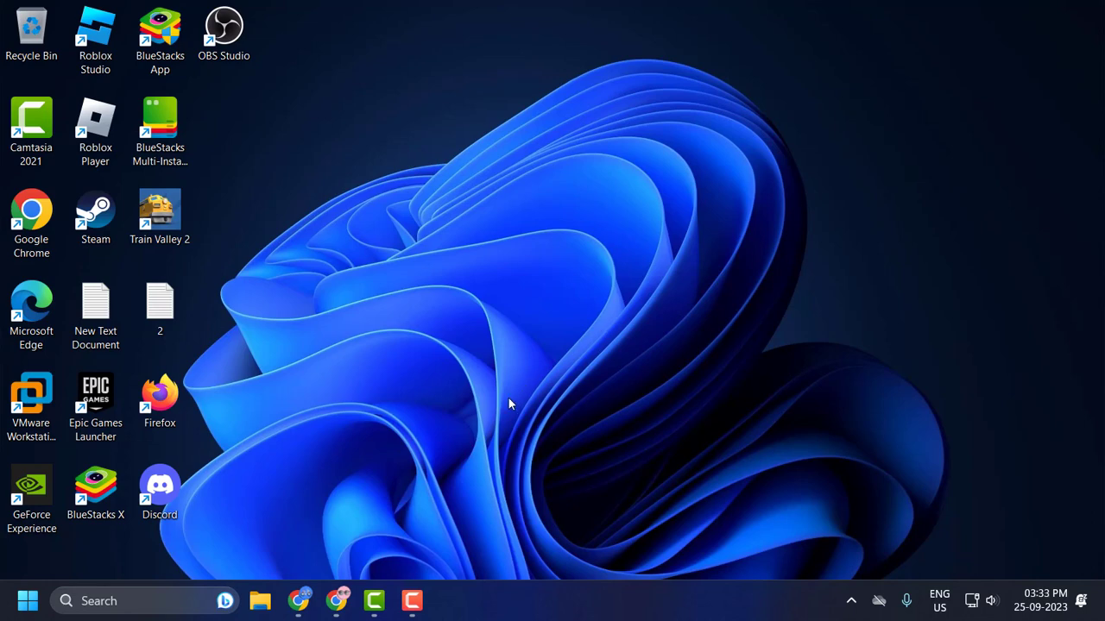
mouse_move(538, 435)
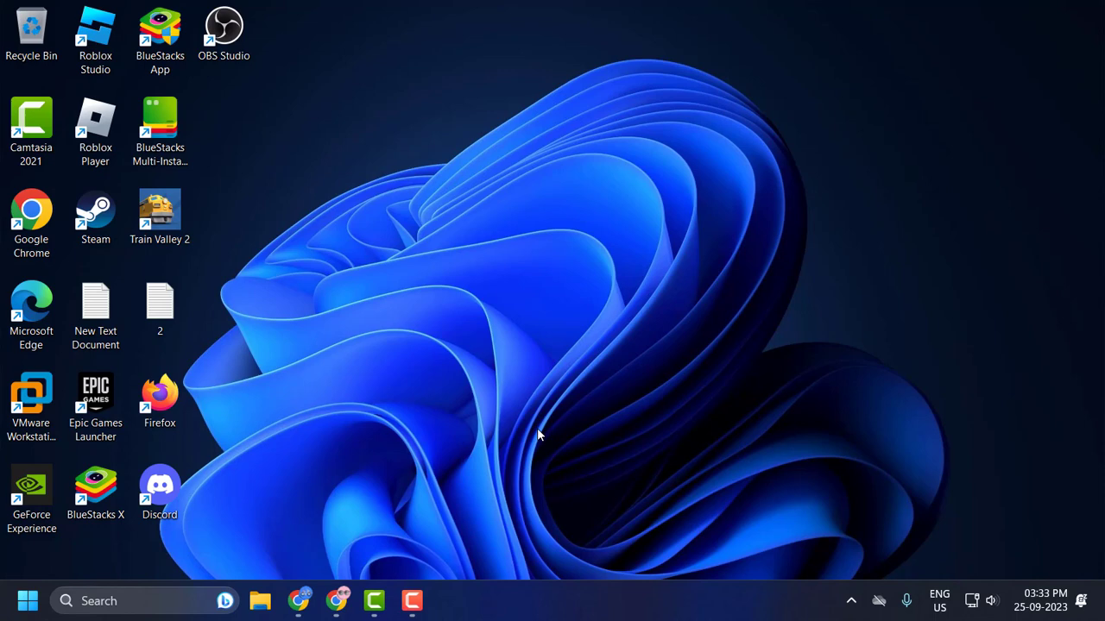
mouse_move(625, 366)
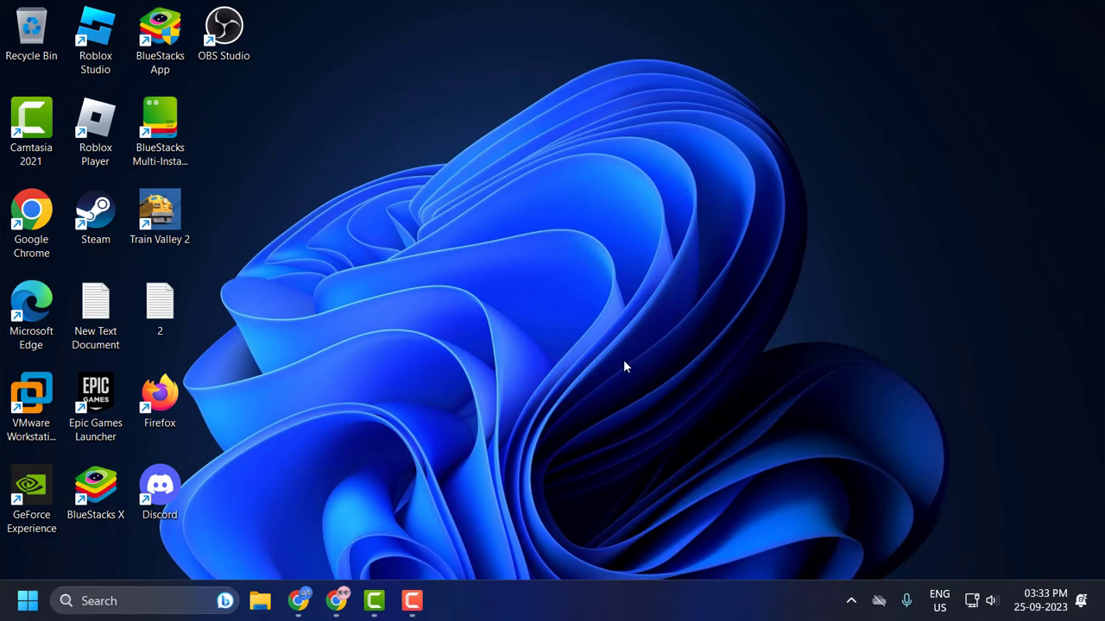